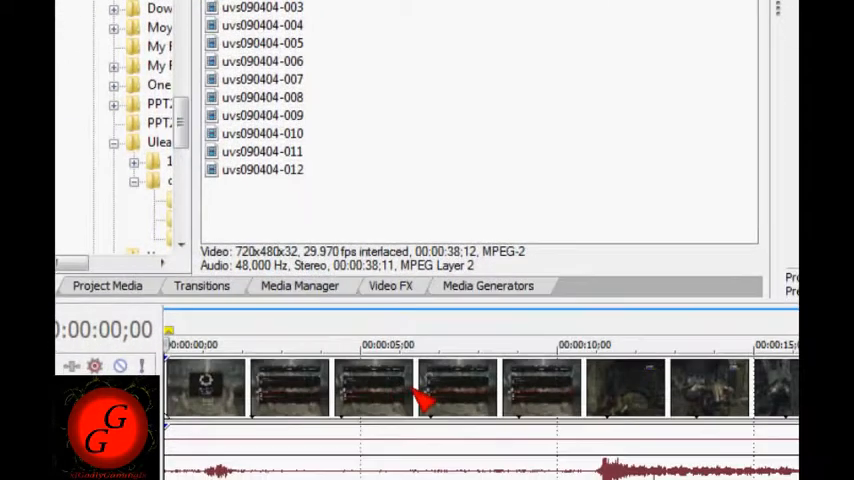
- Park the playhead on the game clip at the frame to freeze
{"action": "left_click", "coordinate": [424, 344]}
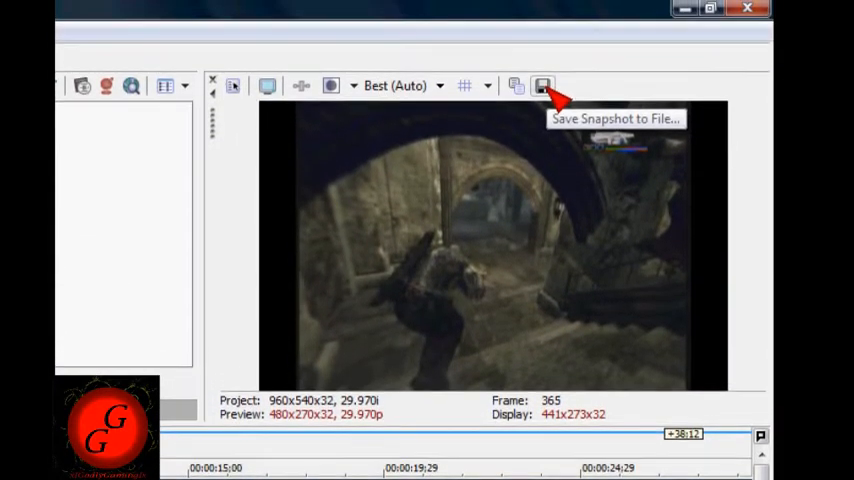
- Start saving the current preview frame as a JPEG snapshot and go to its file name
{"action": "left_click", "coordinate": [544, 84]}
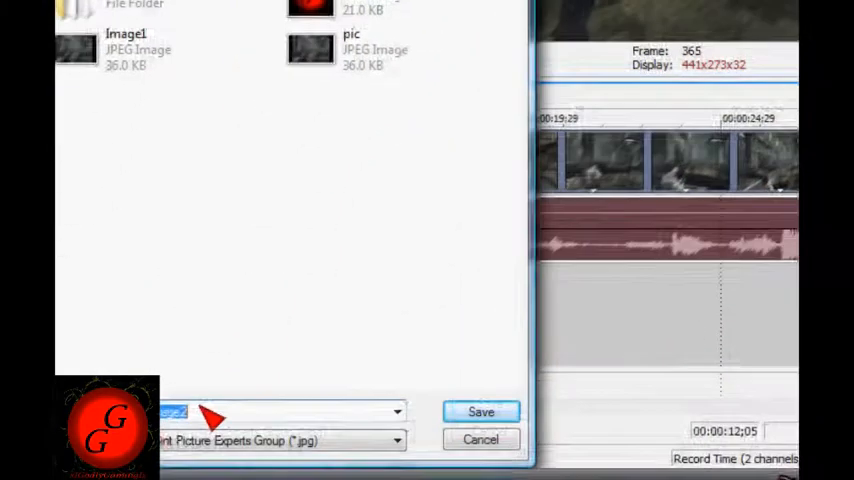
{"action": "left_click", "coordinate": [480, 412]}
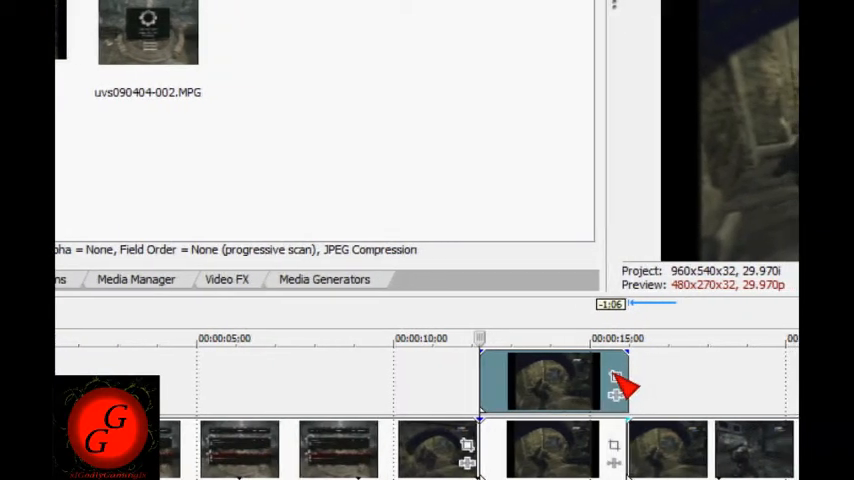
- Bring up Video Event Pan/Crop for the snapshot event on the upper track
{"action": "right_click", "coordinate": [600, 384]}
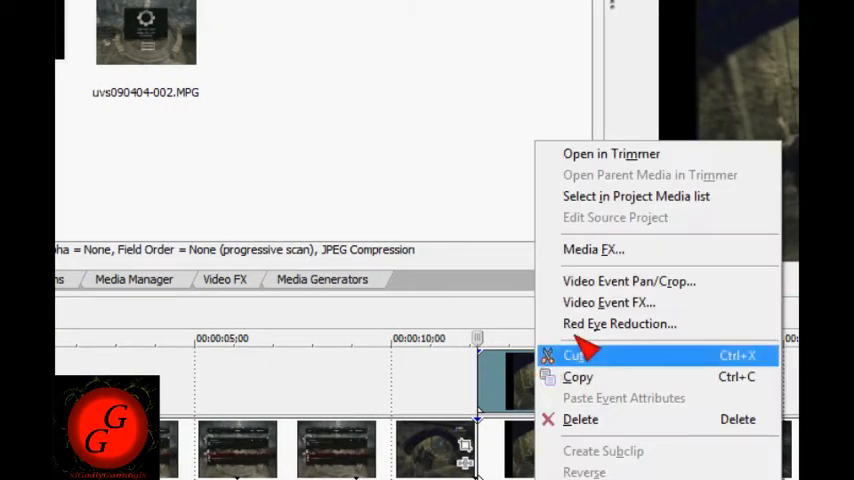
{"action": "mouse_move", "coordinate": [628, 280]}
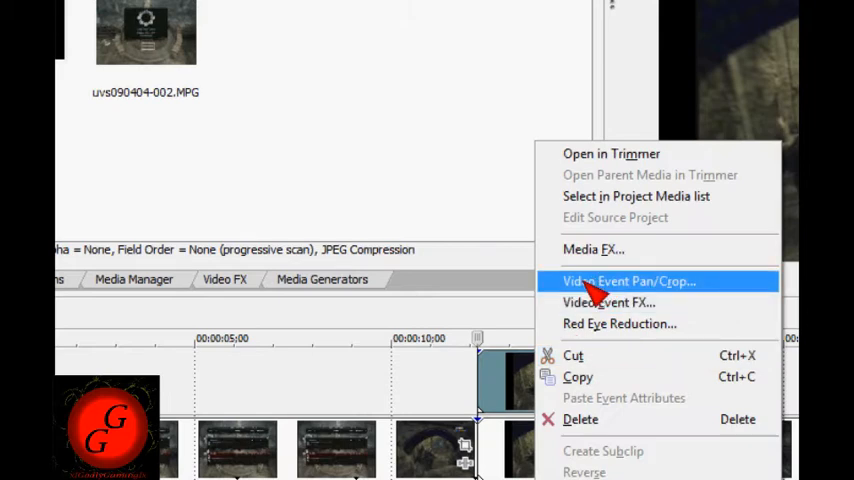
{"action": "left_click", "coordinate": [628, 280]}
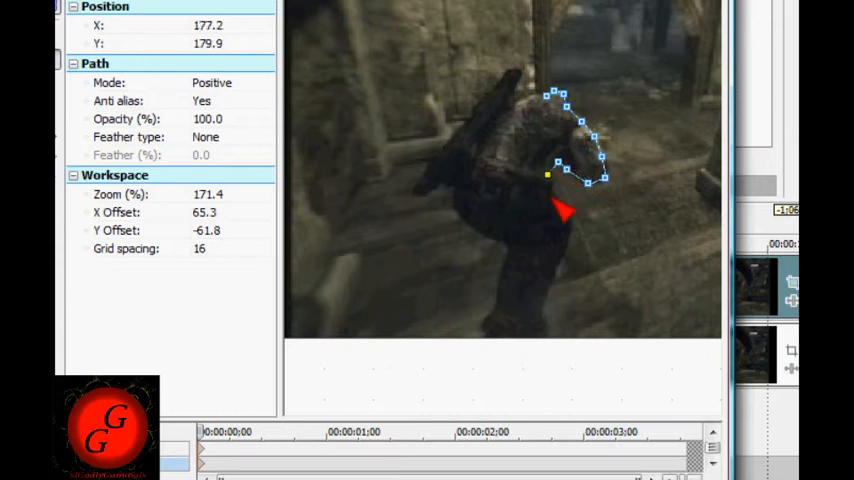
- Extend the positive mask path so it traces around the character's outline
{"action": "left_click_drag", "start_coordinate": [548, 176], "coordinate": [570, 236]}
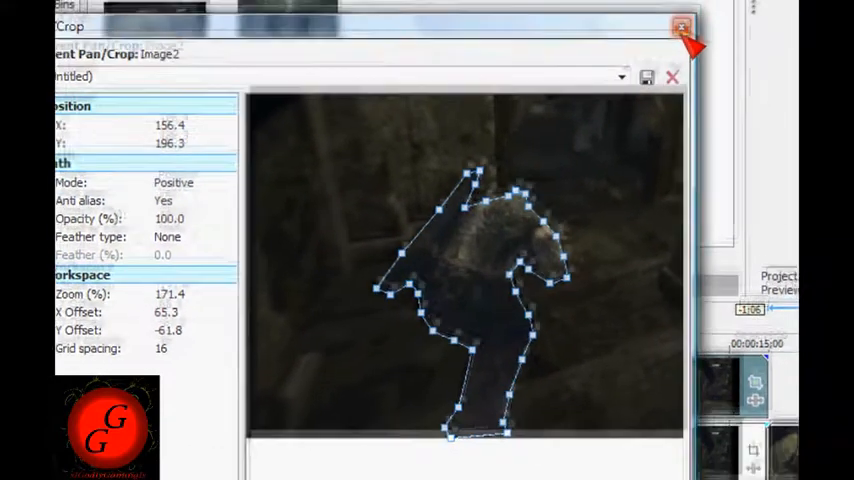
- Leave the Event Pan/Crop window and show the Video FX list
{"action": "left_click", "coordinate": [678, 28]}
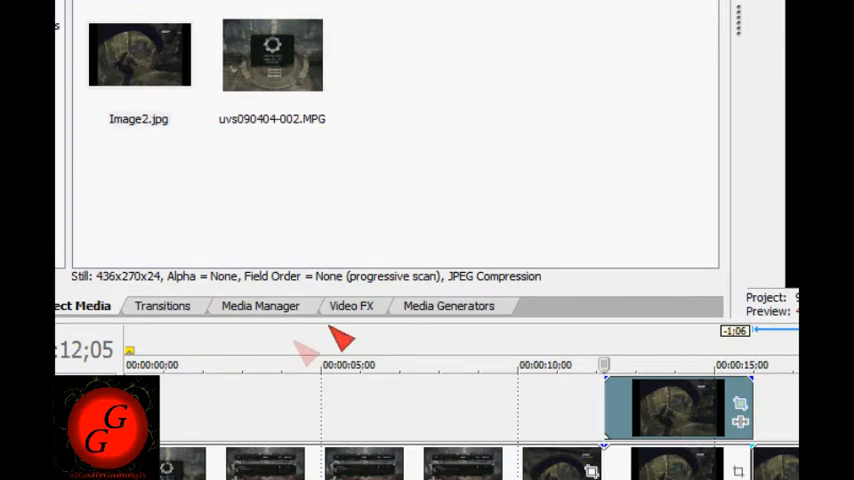
{"action": "left_click", "coordinate": [352, 304]}
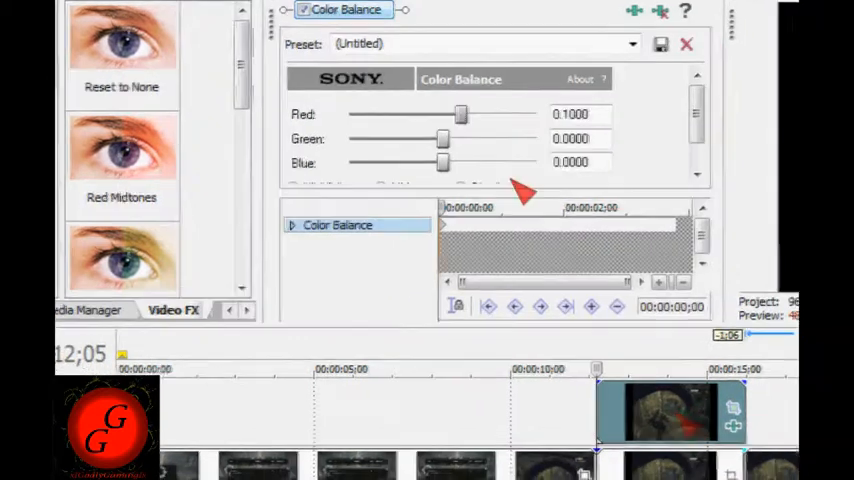
- Raise the Color Balance red level to 0.5, leaving green and blue at 0
{"action": "left_click_drag", "start_coordinate": [462, 118], "coordinate": [536, 118]}
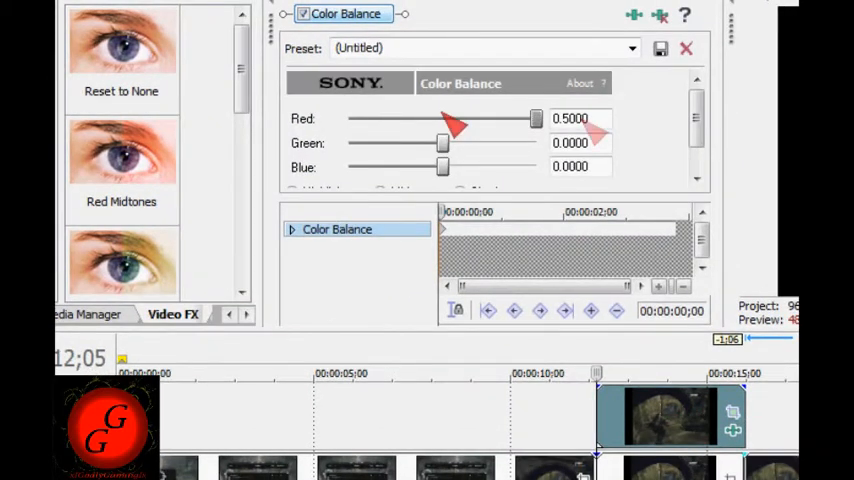